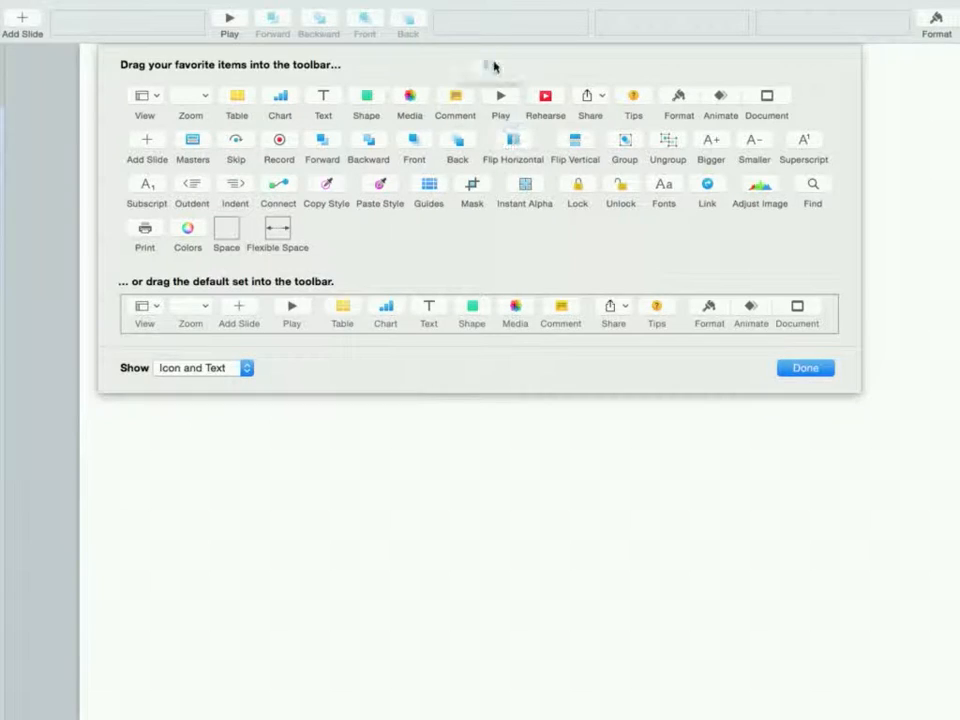
Drag the Flip Horizontal/Vertical and Mask tools from Customize Toolbar into Keynote's toolbar.
{"action": "left_click_drag", "start_coordinate": [513, 138], "coordinate": [447, 18]}
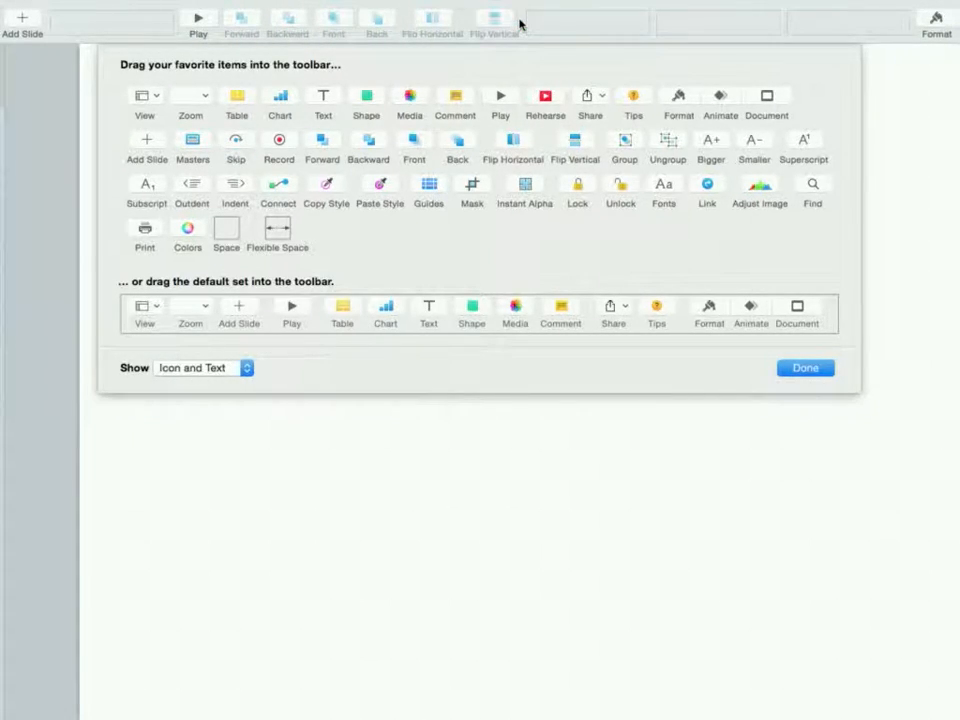
{"action": "mouse_move", "coordinate": [623, 141]}
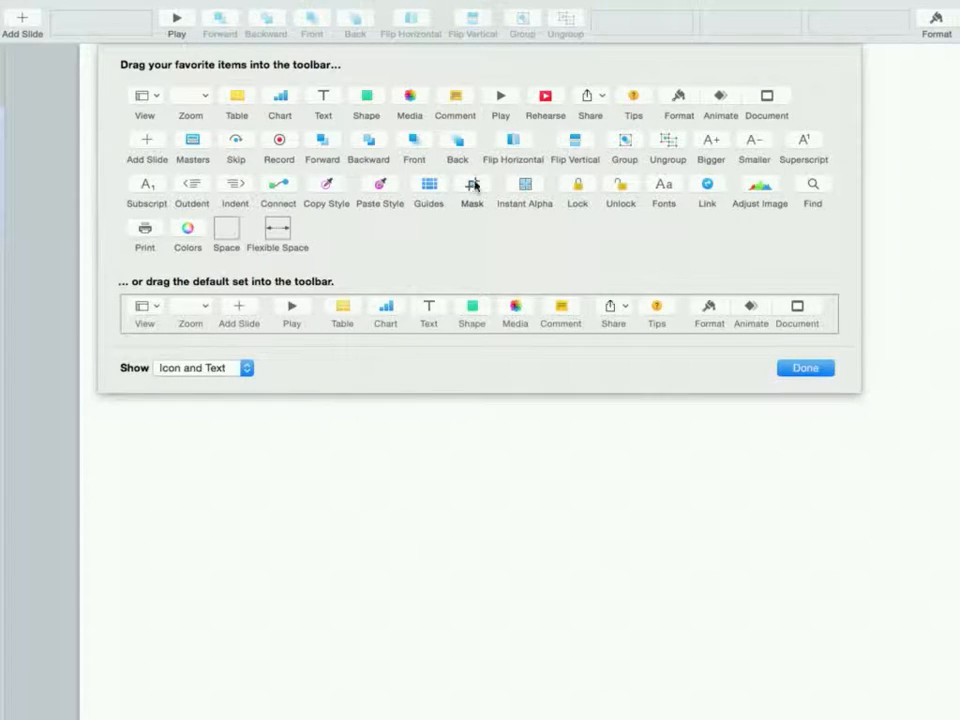
{"action": "left_click_drag", "start_coordinate": [471, 188], "coordinate": [598, 20]}
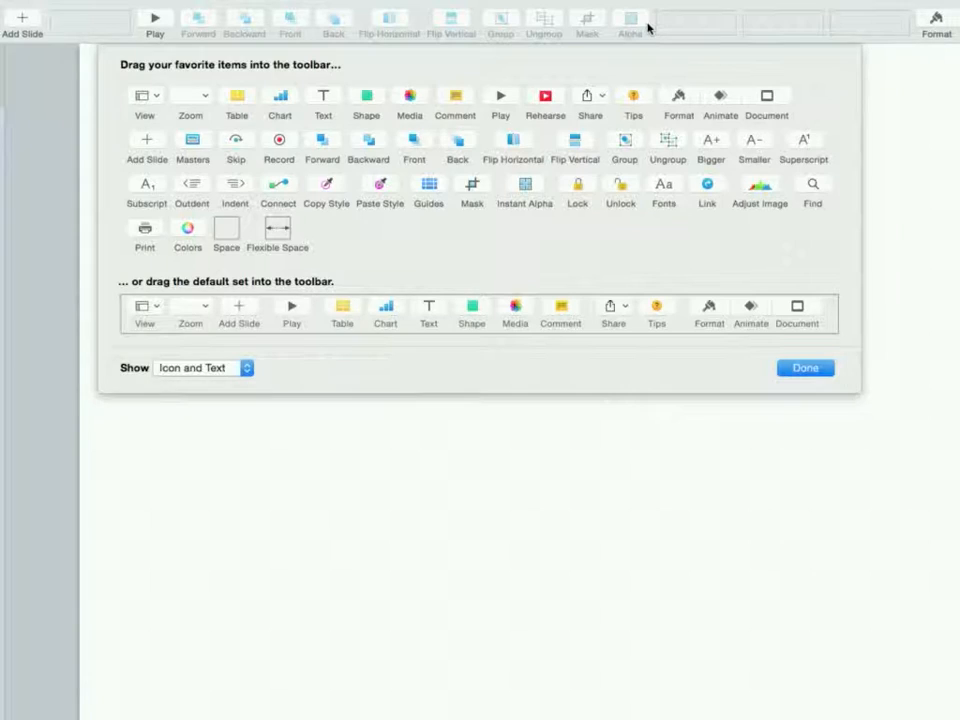
{"action": "mouse_move", "coordinate": [633, 22]}
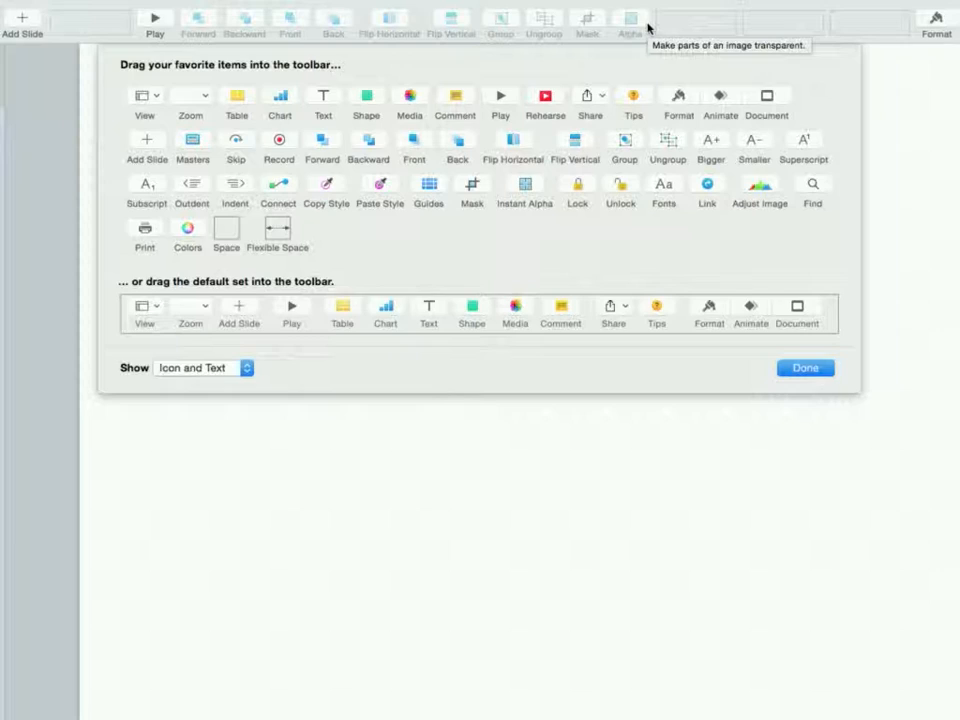
{"action": "mouse_move", "coordinate": [648, 27]}
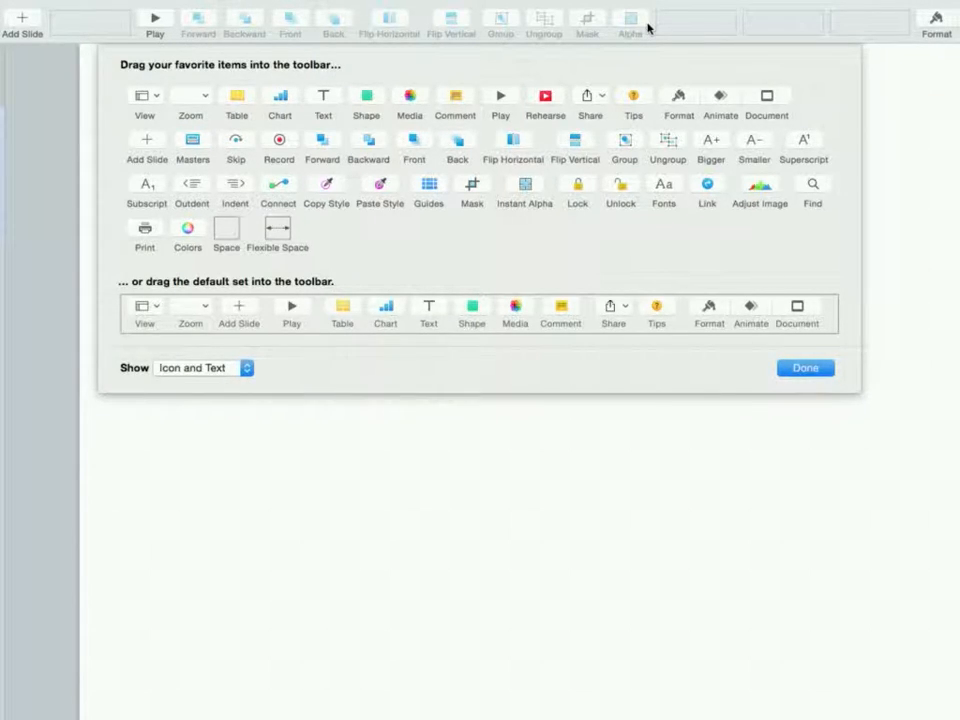
{"action": "mouse_move", "coordinate": [602, 40]}
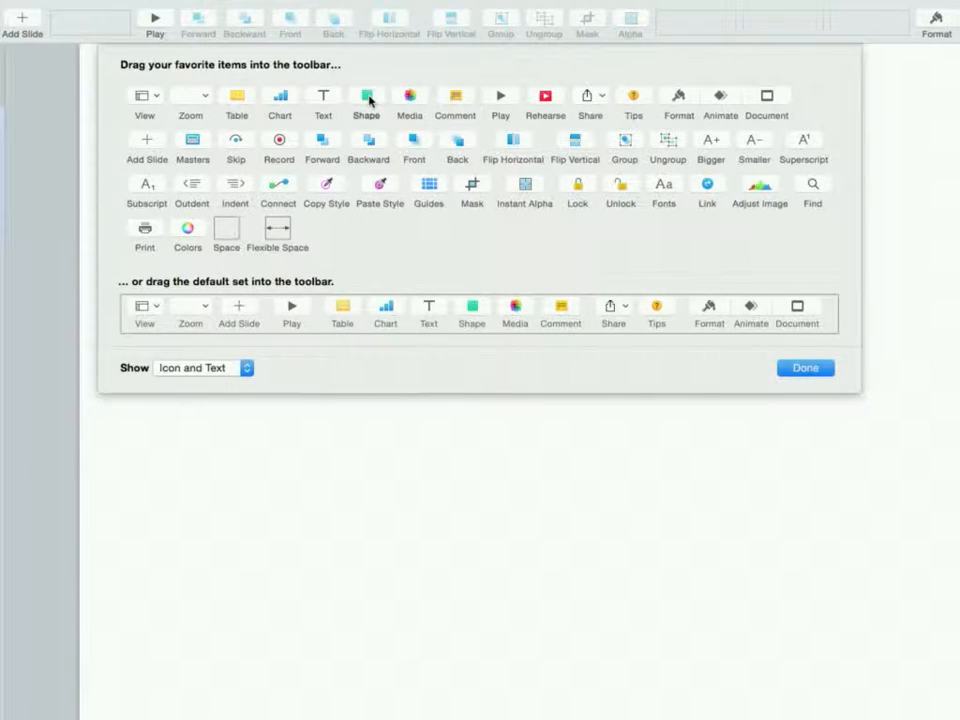
Add the Shape item to the toolbar and close the Customize Toolbar sheet with Done.
{"action": "left_click_drag", "start_coordinate": [366, 97], "coordinate": [738, 15]}
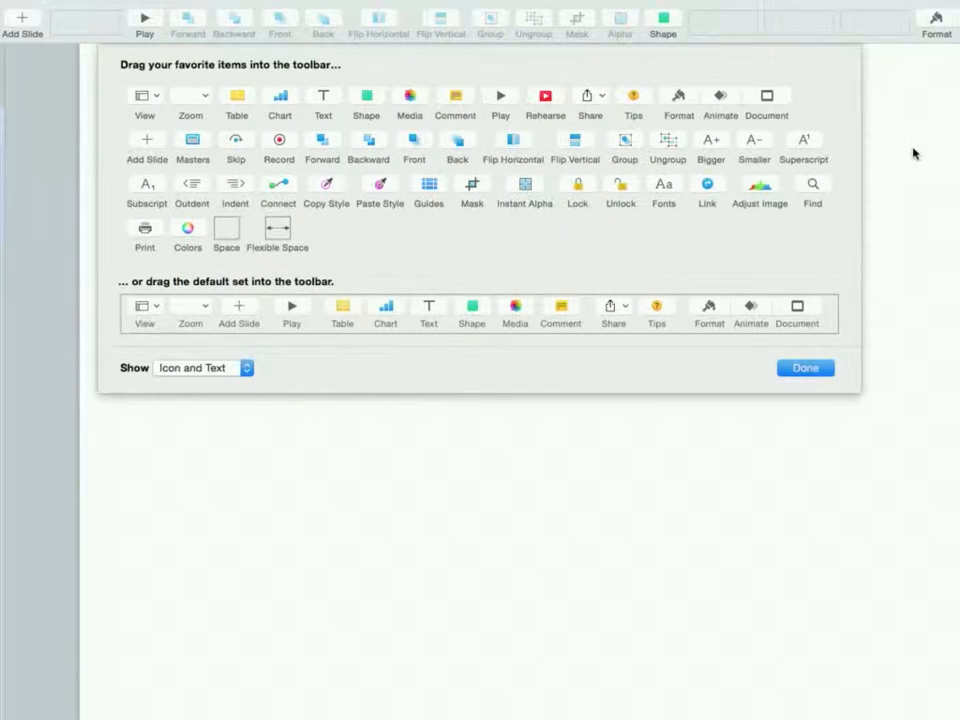
{"action": "mouse_move", "coordinate": [838, 364]}
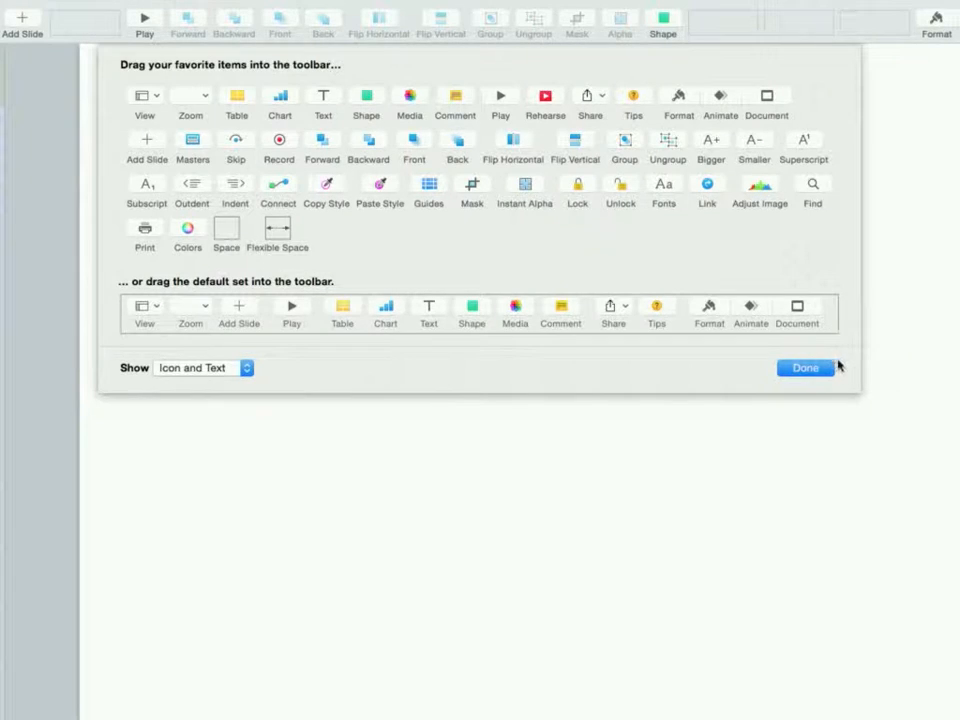
{"action": "left_click", "coordinate": [805, 367]}
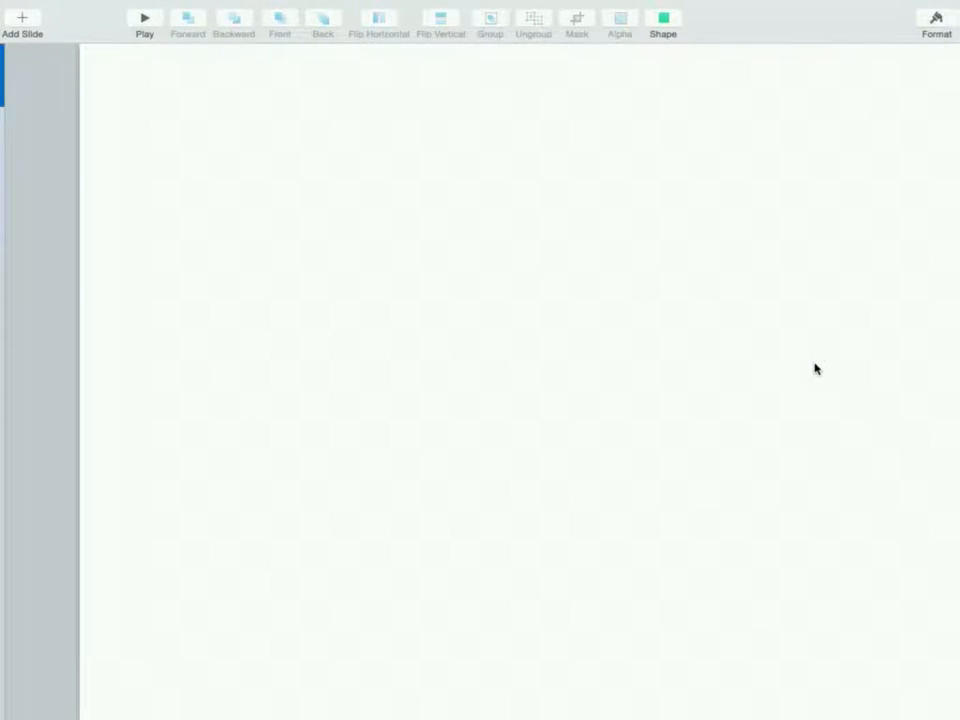
Use the Shape menu's pen to place corner points for shaft, toe, sole and heel.
{"action": "left_click", "coordinate": [661, 20]}
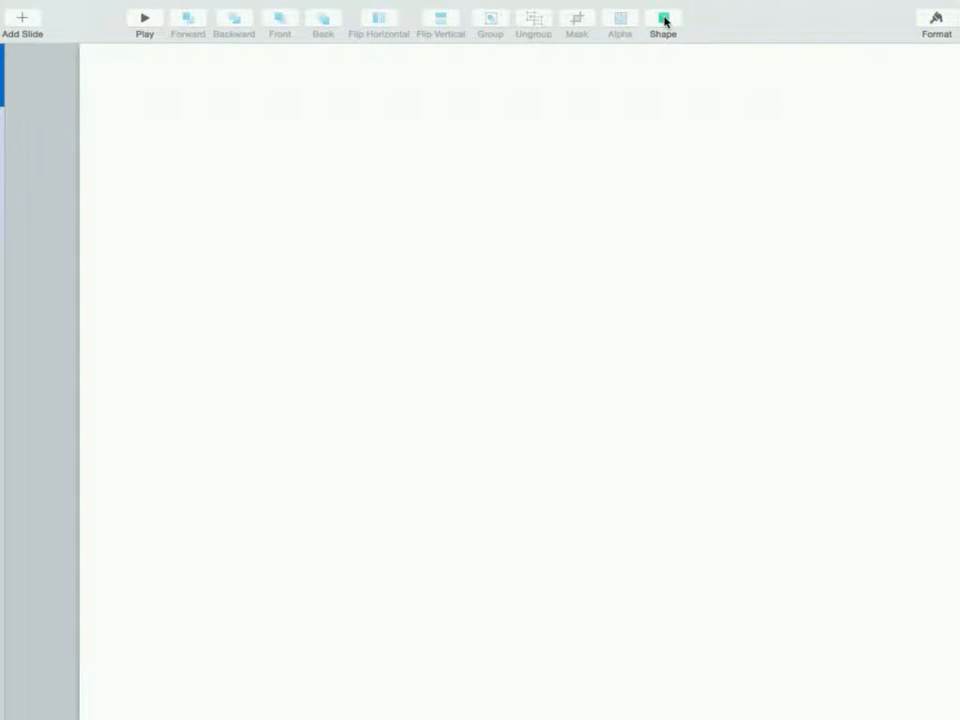
{"action": "left_click", "coordinate": [661, 20]}
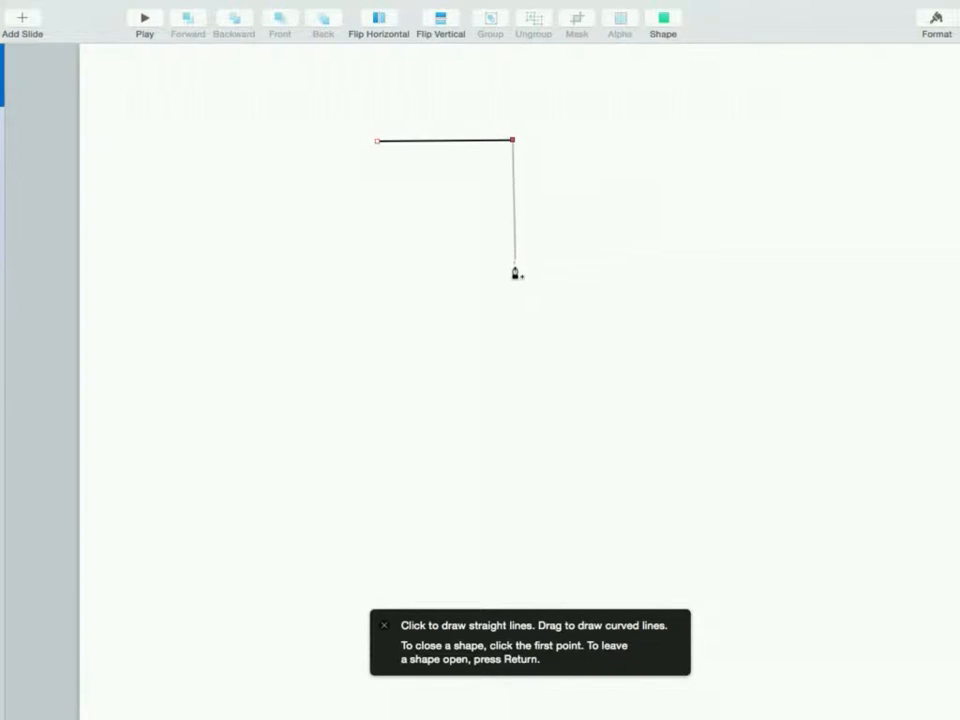
{"action": "left_click", "coordinate": [511, 280]}
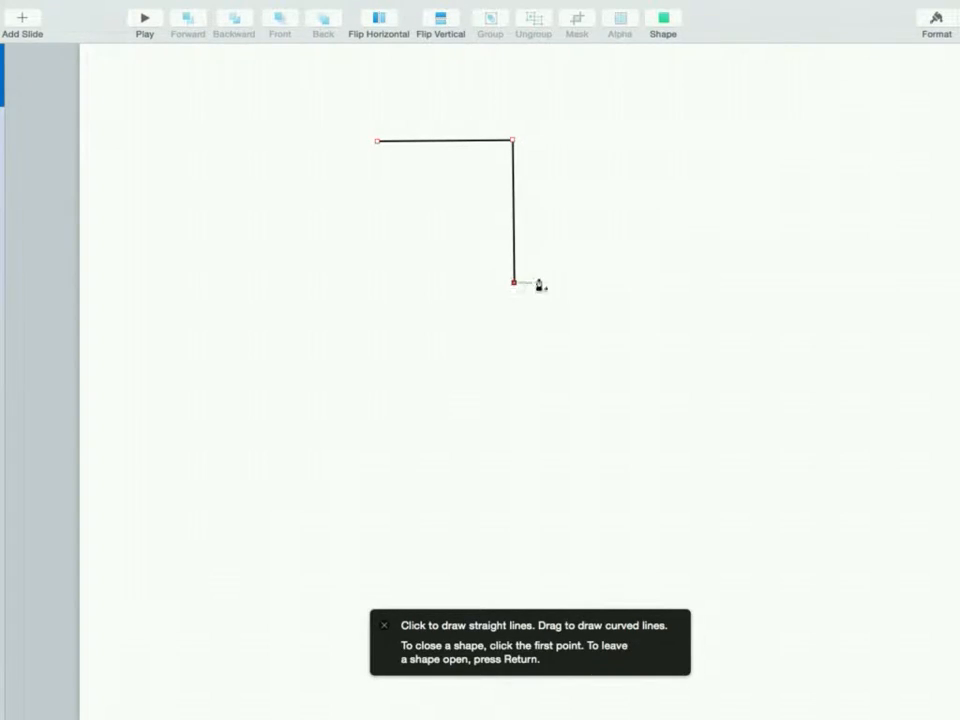
{"action": "left_click", "coordinate": [610, 235]}
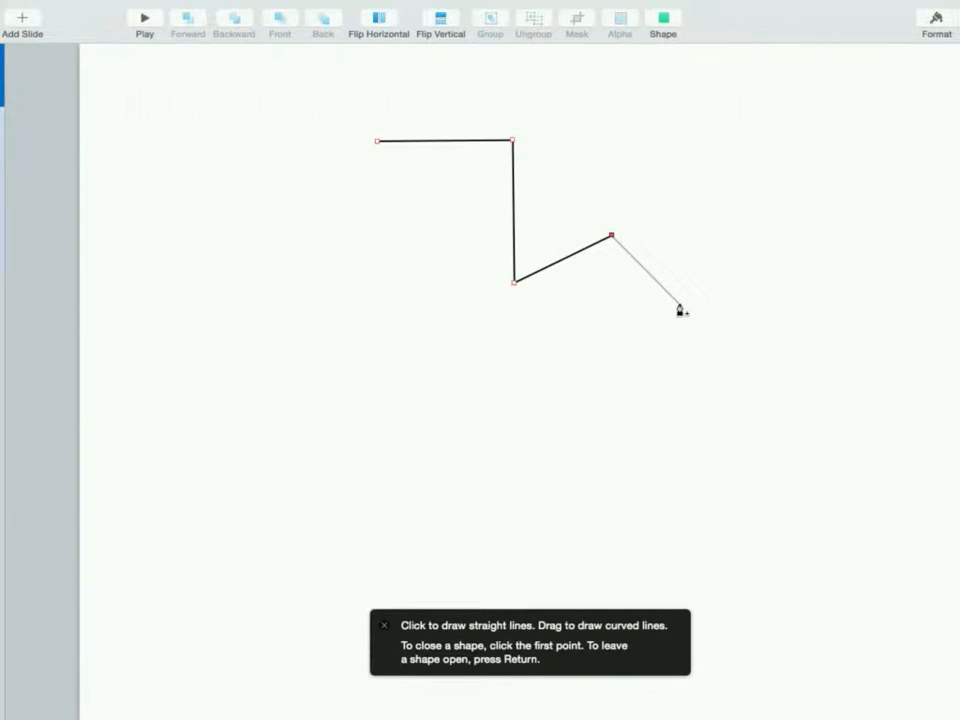
{"action": "left_click", "coordinate": [677, 311]}
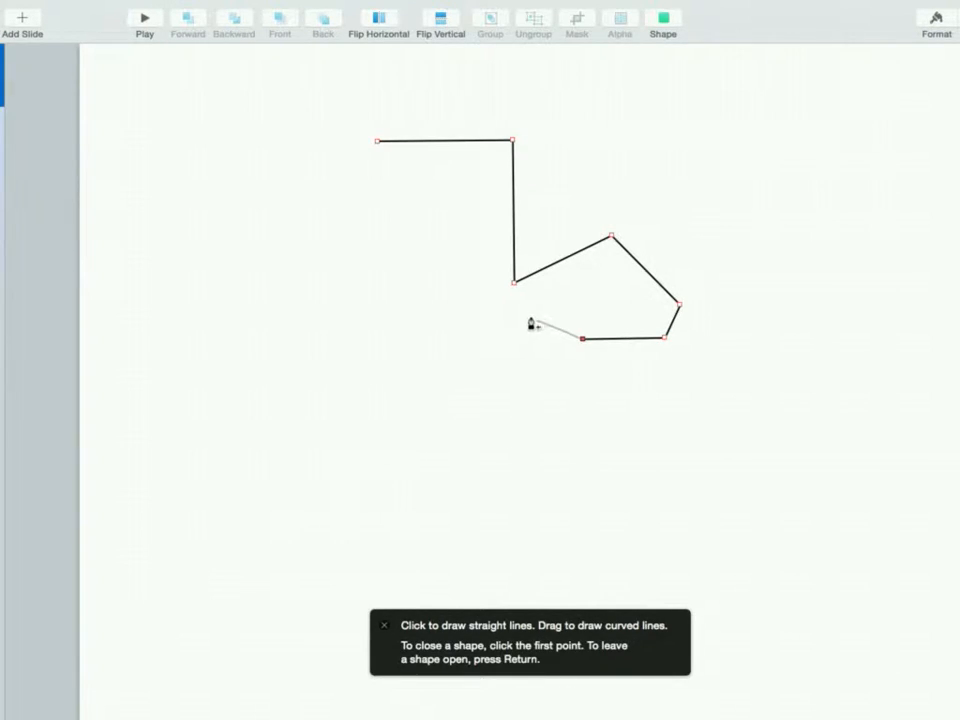
{"action": "left_click", "coordinate": [517, 328]}
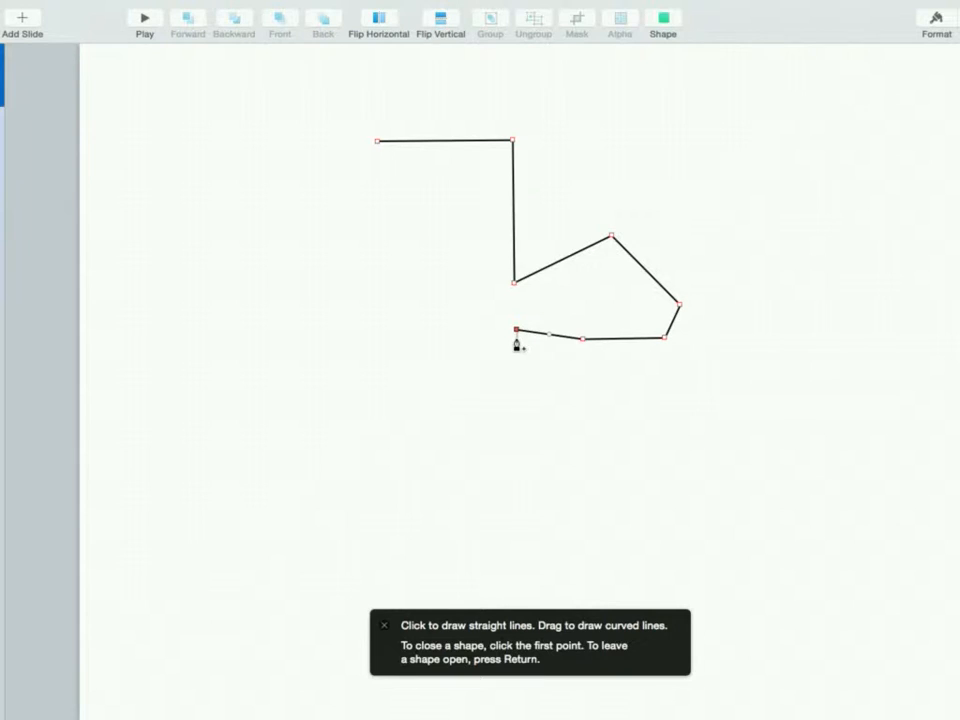
{"action": "left_click", "coordinate": [382, 337]}
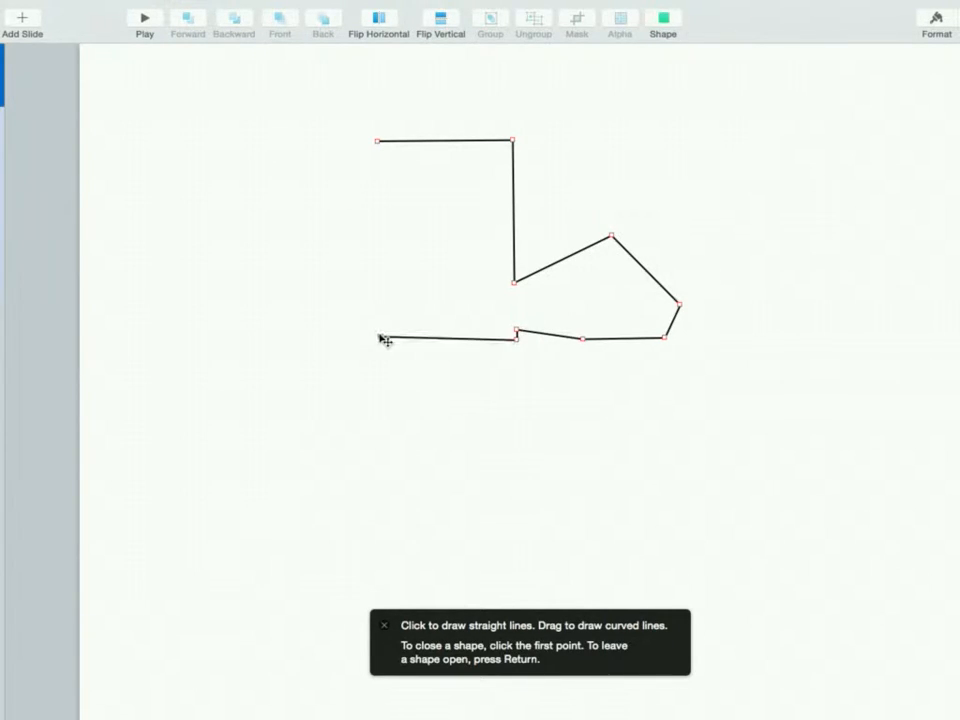
{"action": "left_click", "coordinate": [376, 140]}
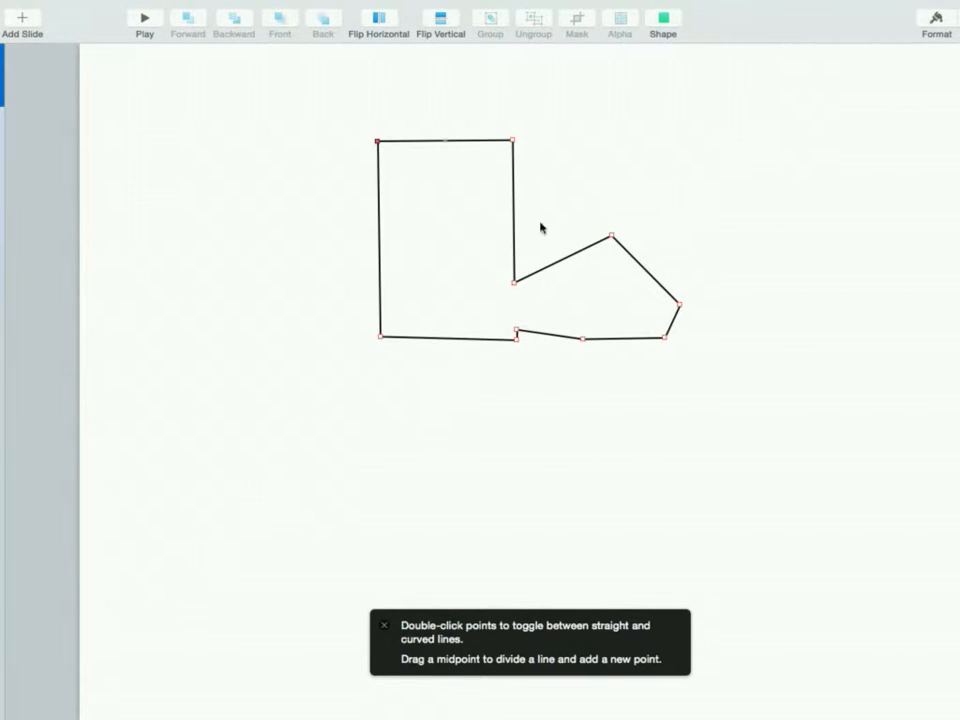
Curve the toe points, pull the shaft's left side inward, refine the toe, then deselect.
{"action": "double_click", "coordinate": [608, 238]}
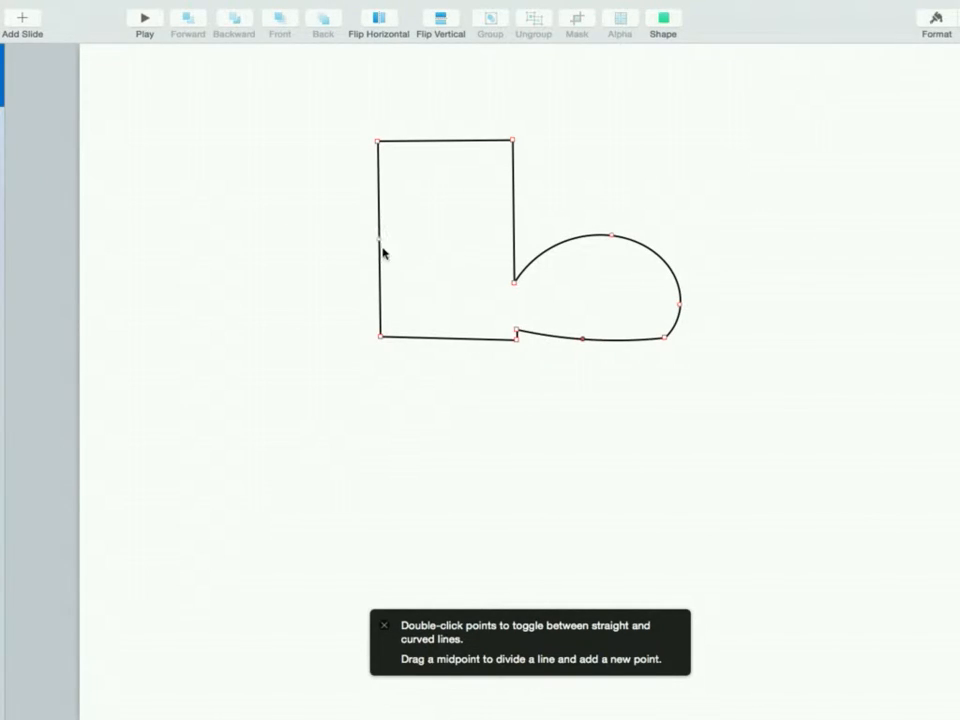
{"action": "mouse_move", "coordinate": [384, 340]}
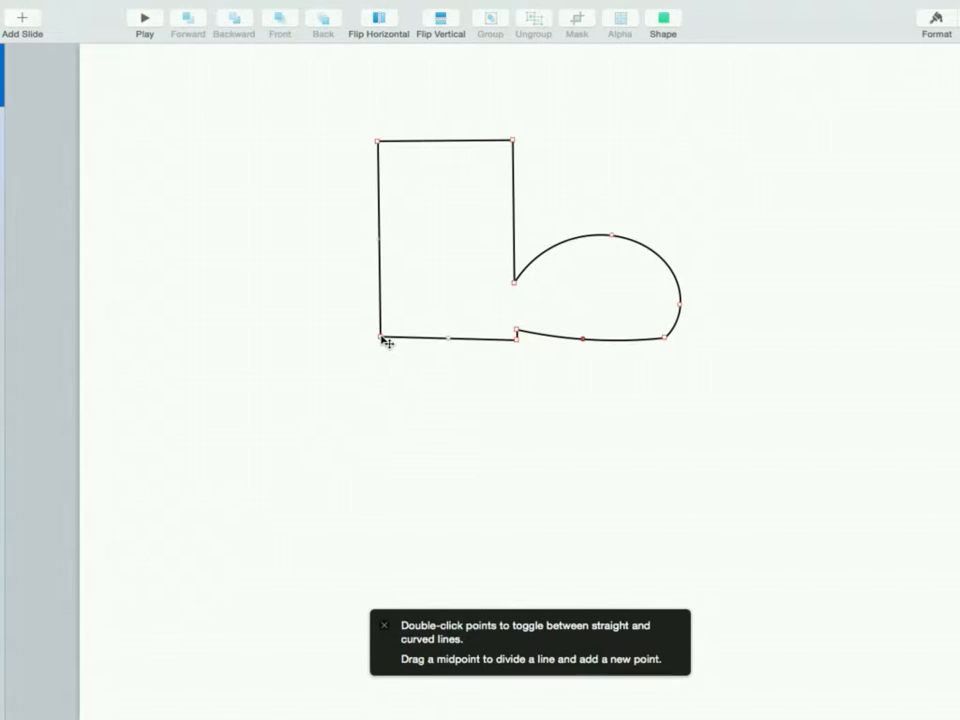
{"action": "left_click_drag", "start_coordinate": [380, 337], "coordinate": [418, 337]}
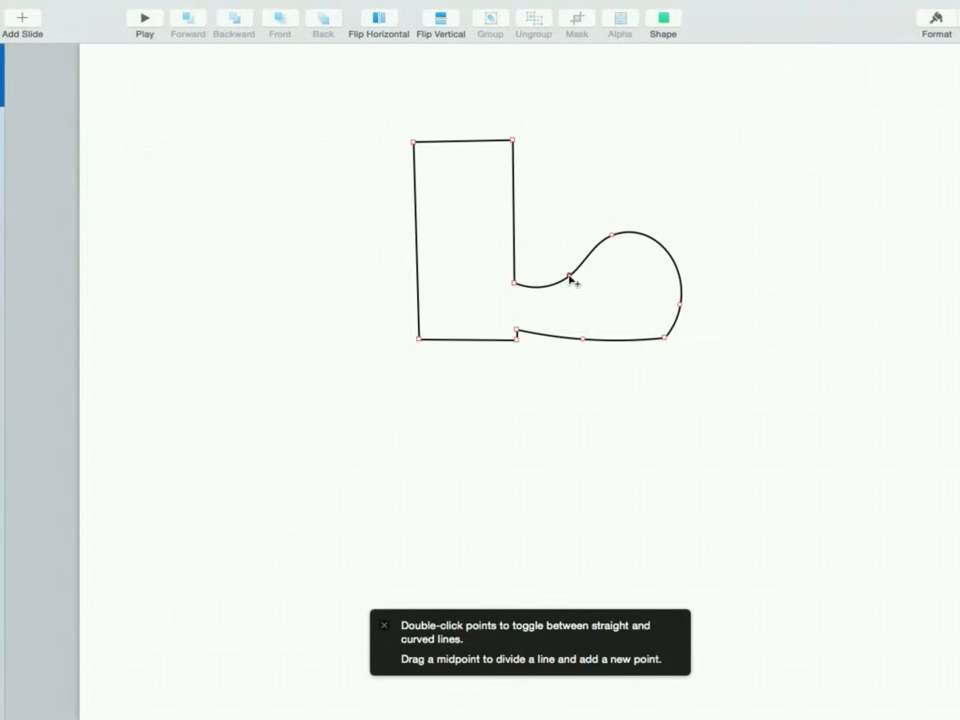
{"action": "left_click_drag", "start_coordinate": [573, 278], "coordinate": [600, 238]}
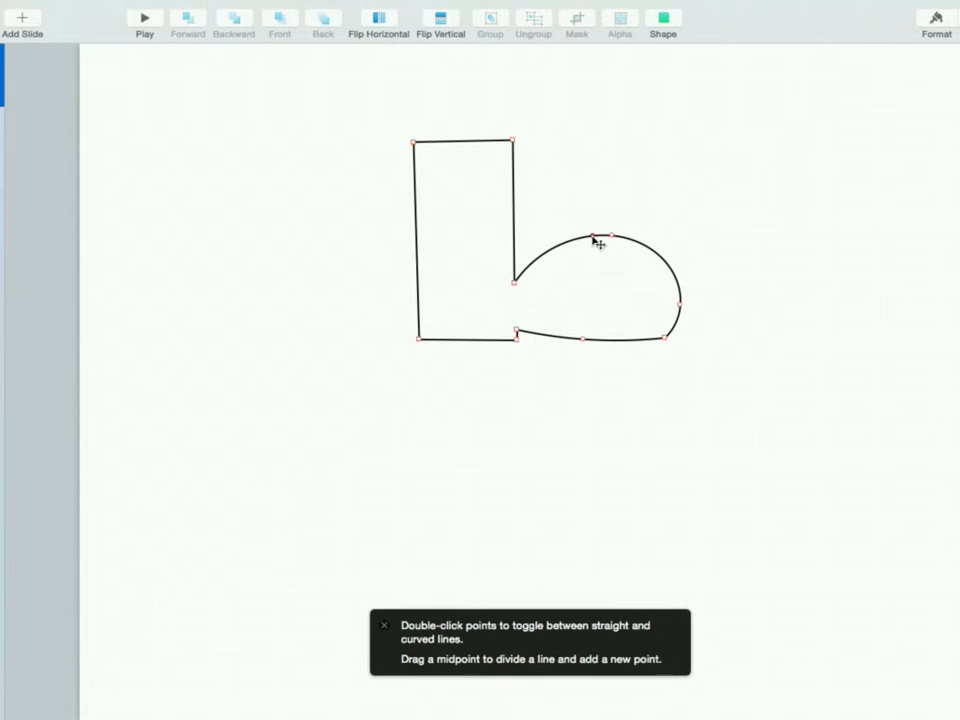
{"action": "left_click", "coordinate": [782, 205]}
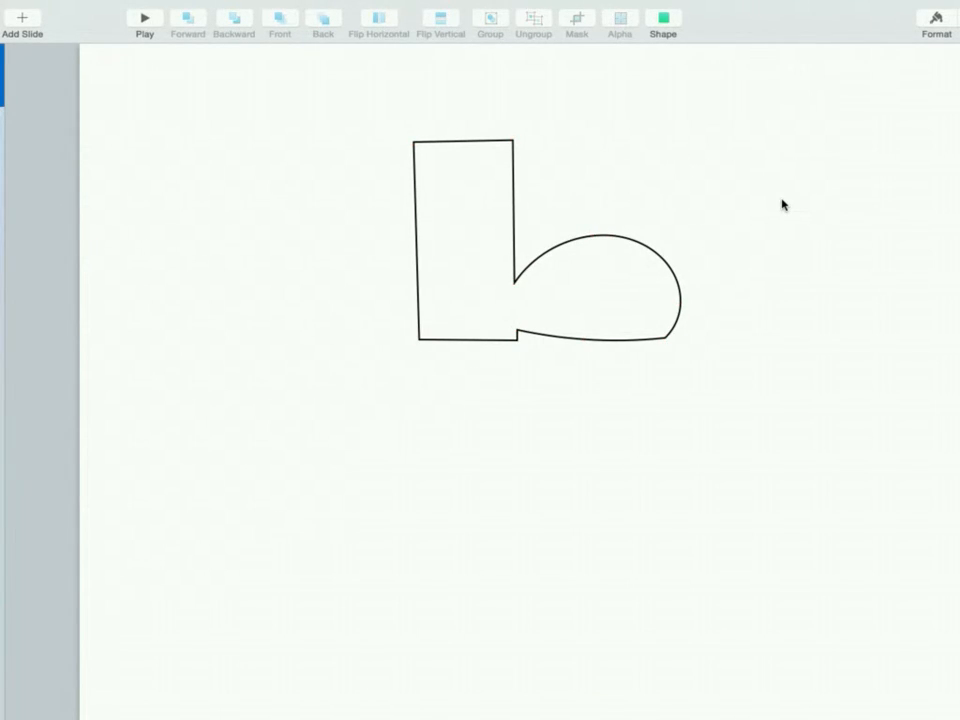